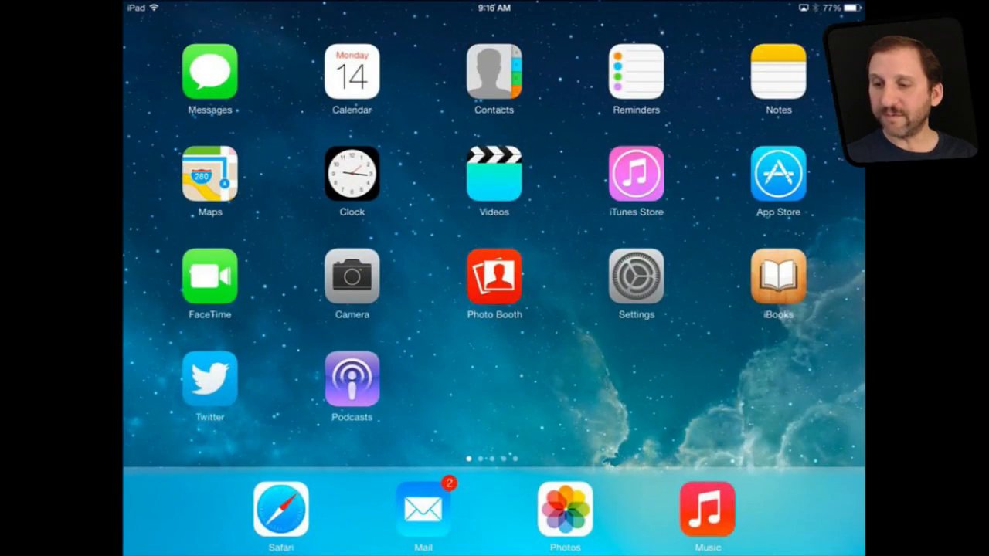
# Launch Photos from the Home screen and show the Albums list (Camera Roll, Videos, Summer 2011–2013).
pyautogui.click(564, 522)
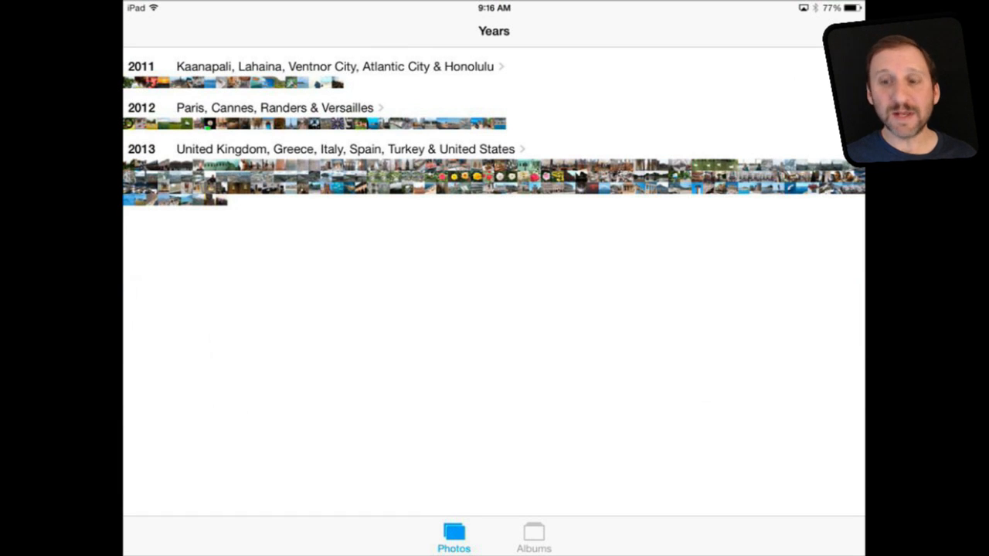
pyautogui.click(532, 550)
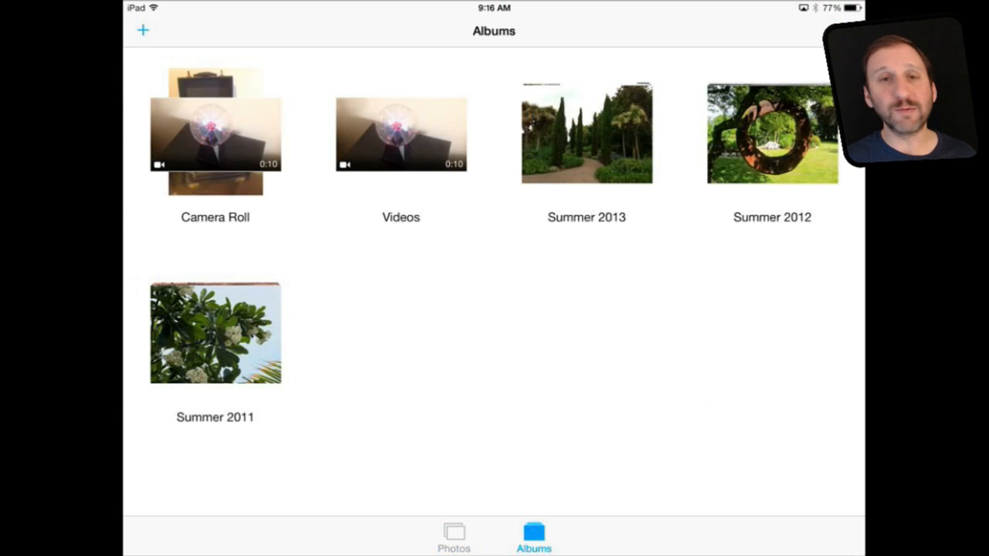
# Return to the Photos tab and drill from Years into Collections grouped by Cannes, London and Barcelona.
pyautogui.click(451, 544)
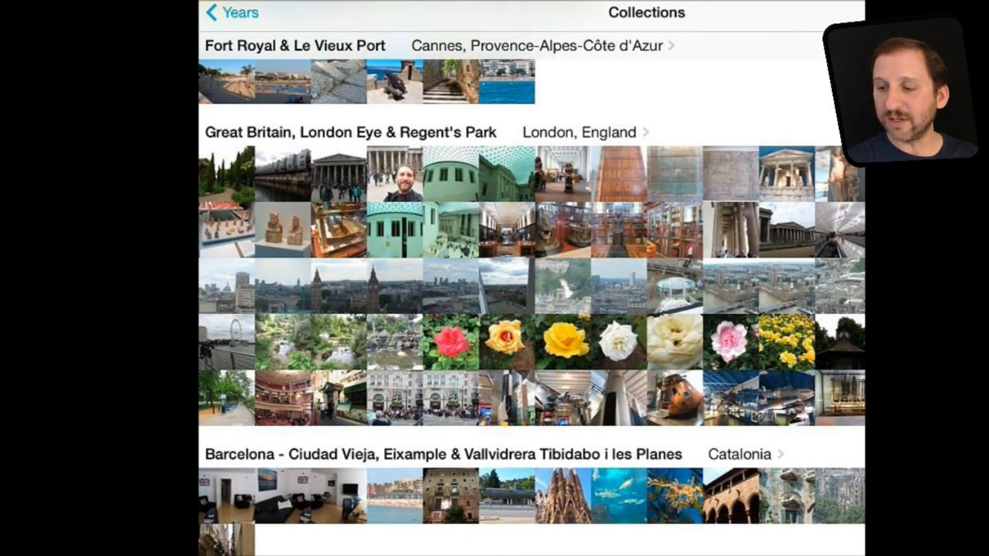
# Scroll down through Collections to reach the Great Britain, London Eye & Regent's Park group.
pyautogui.scroll(-3)
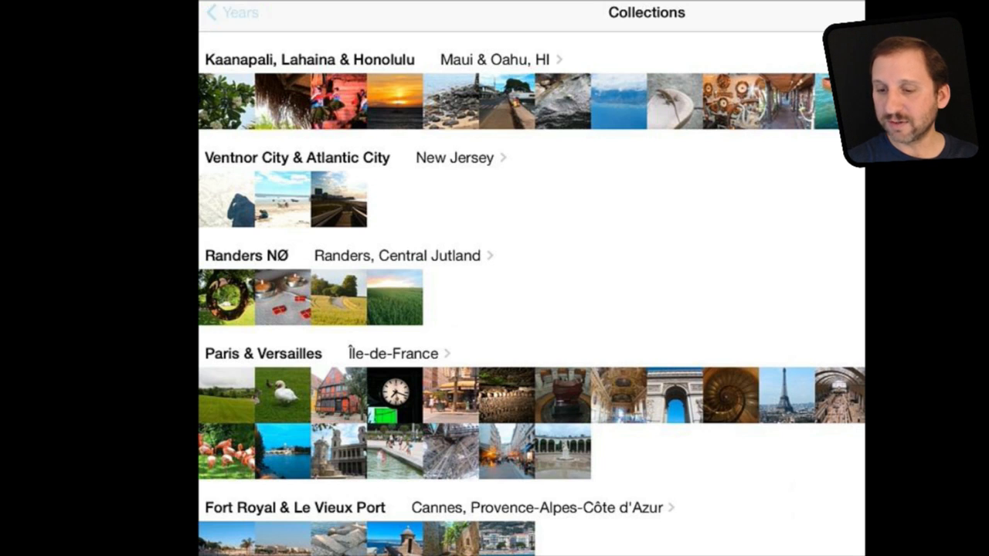
pyautogui.scroll(-3)
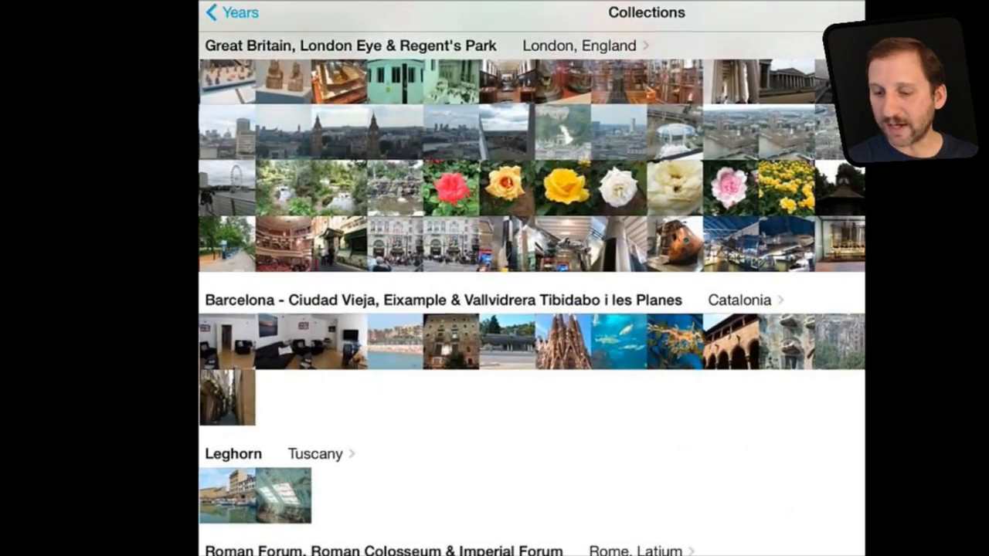
pyautogui.scroll(-3)
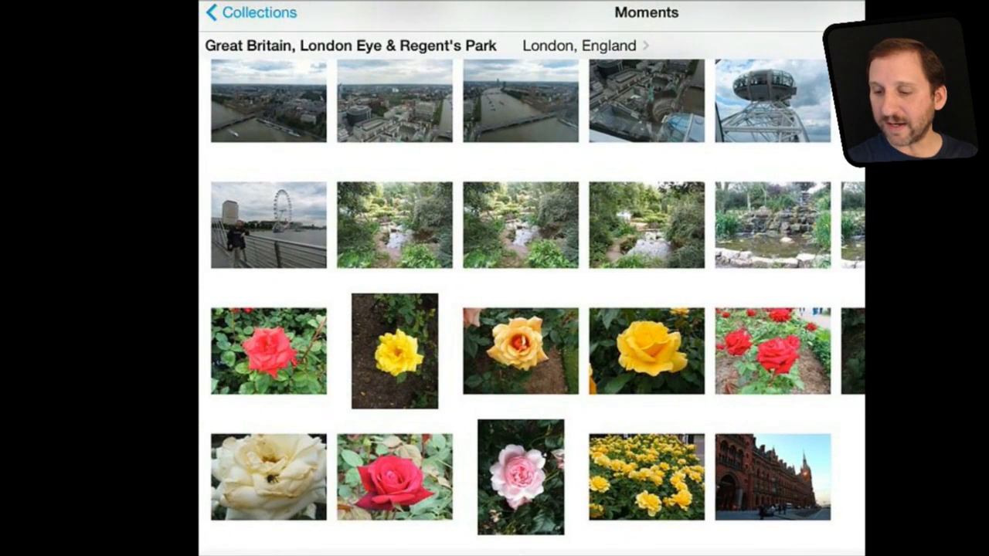
# Scroll through the London Eye and rose photos in the Moments view.
pyautogui.scroll(-3)
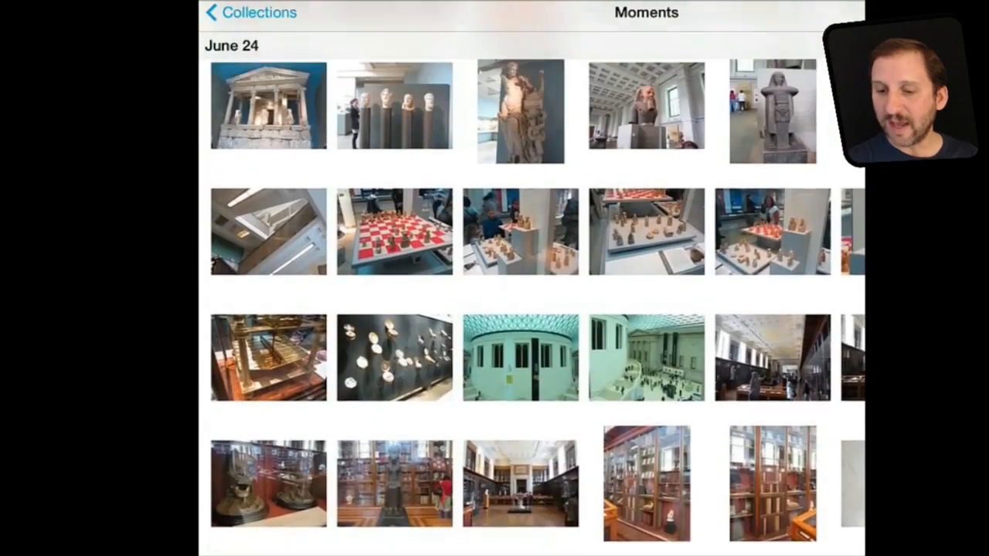
pyautogui.scroll(-3)
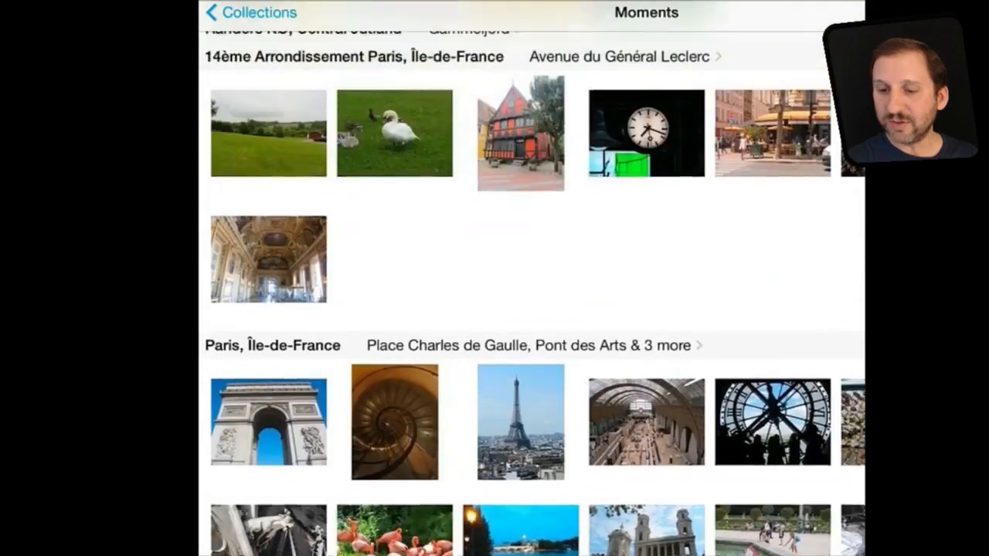
pyautogui.scroll(3)
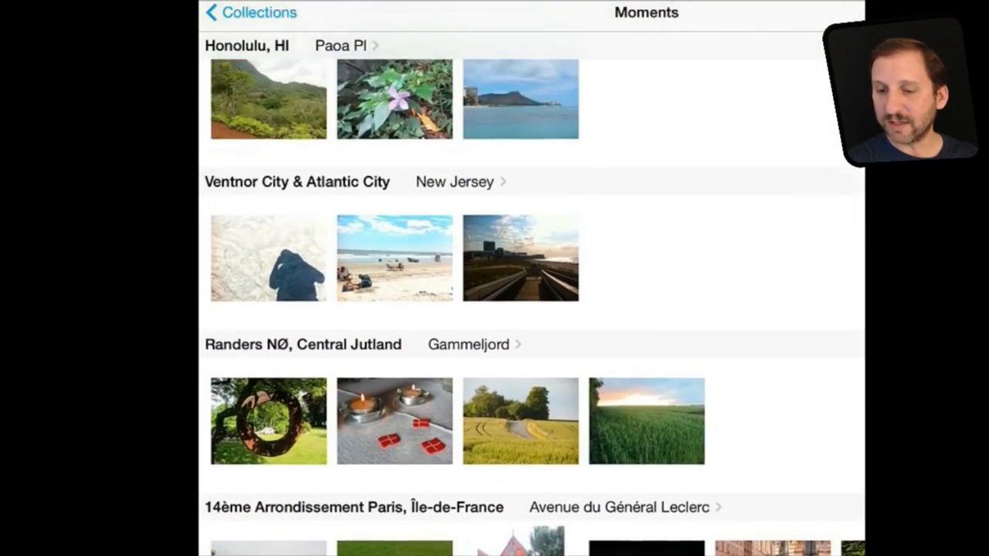
pyautogui.scroll(-3)
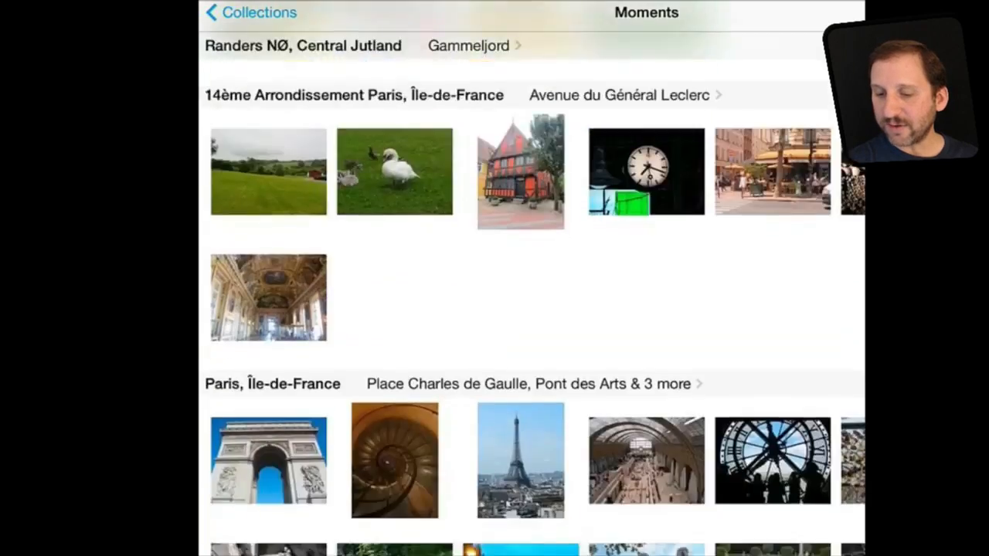
pyautogui.scroll(-3)
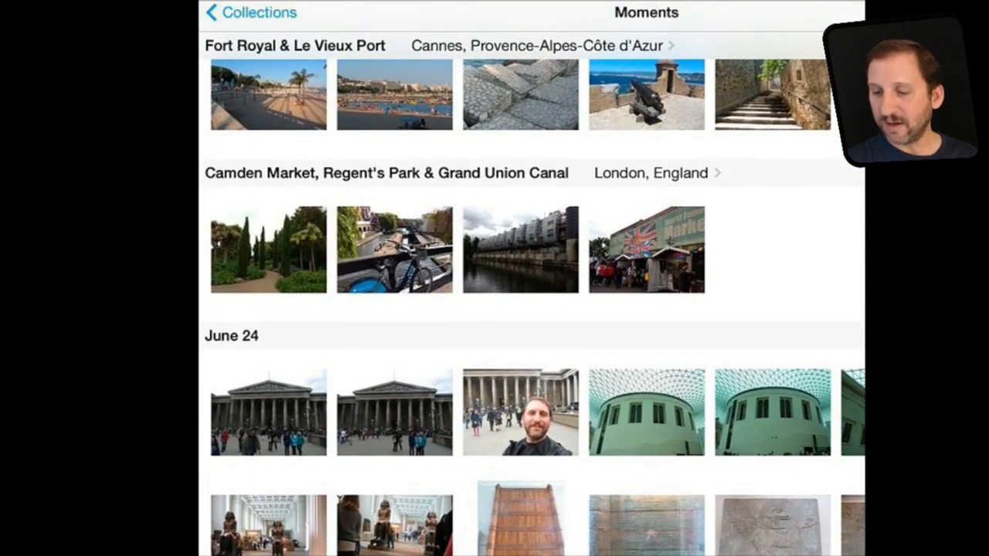
pyautogui.scroll(-3)
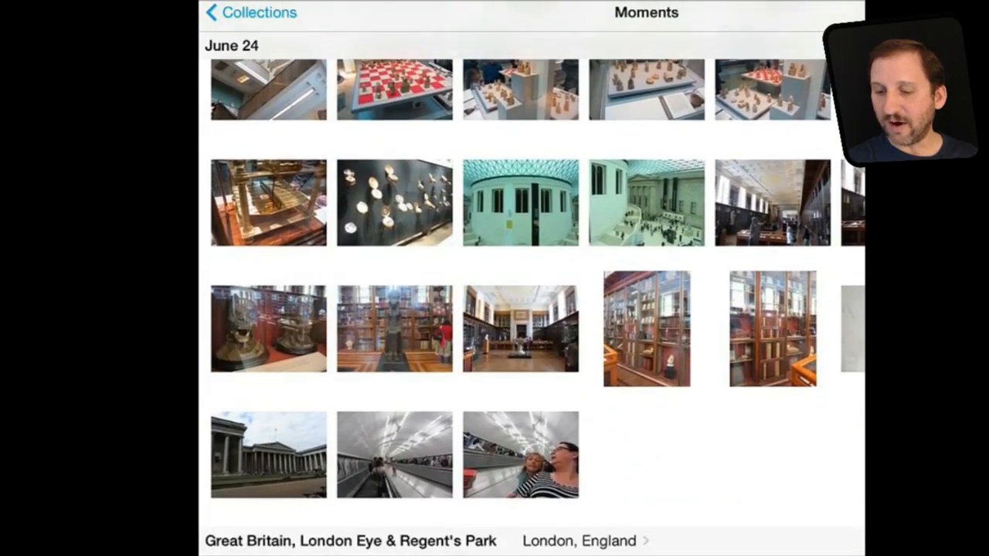
pyautogui.scroll(-3)
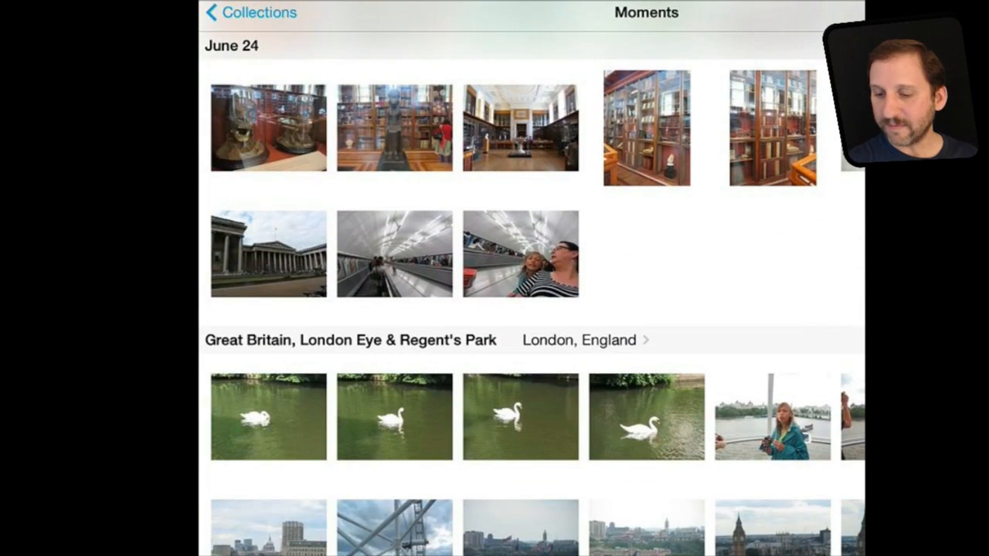
pyautogui.scroll(-3)
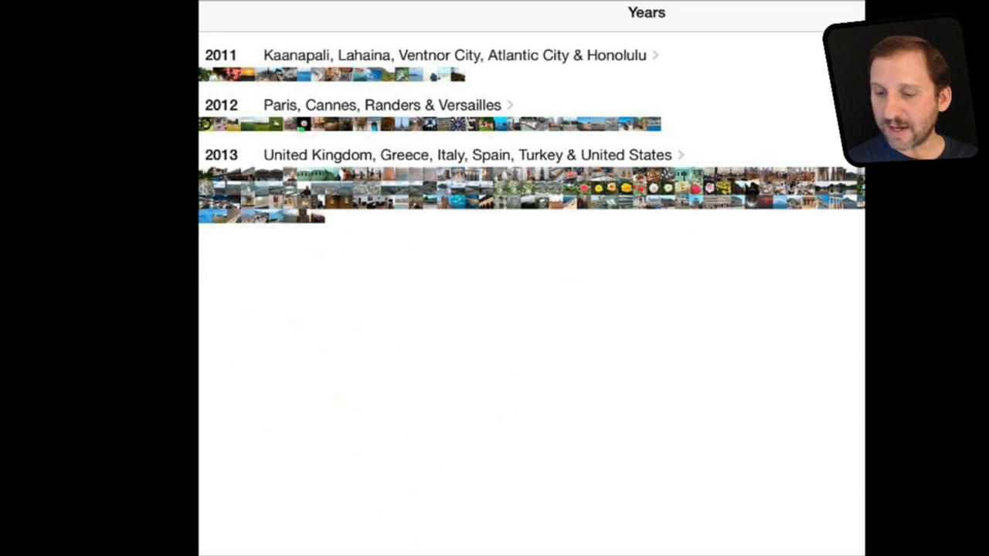
# View 2013 on the world map, check one pin's 63-photo grid, then back out to Collections.
pyautogui.click(467, 154)
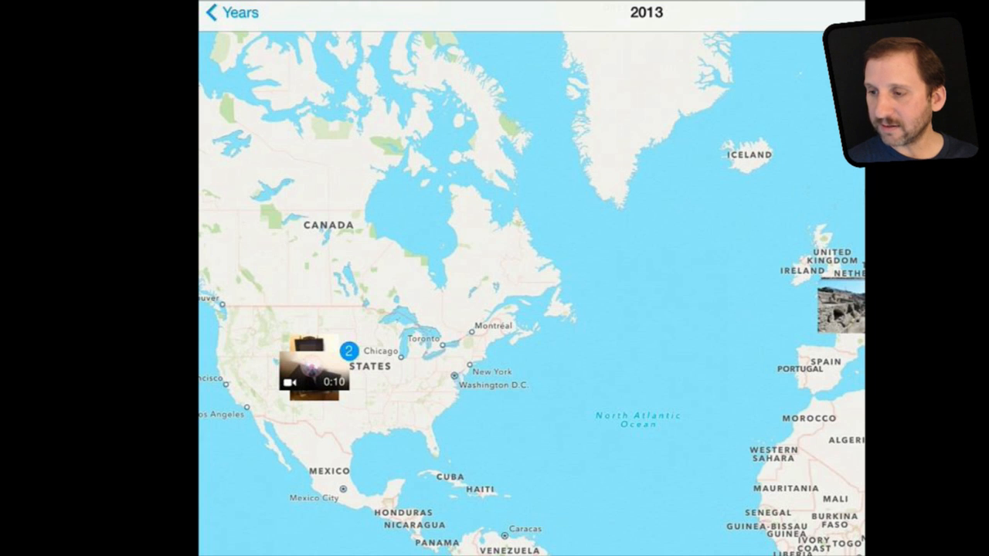
pyautogui.click(312, 376)
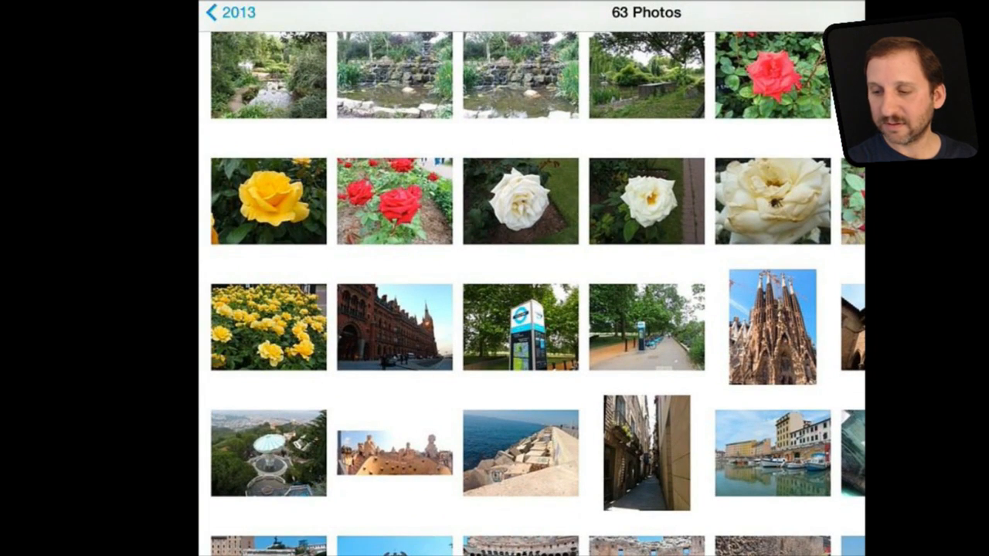
pyautogui.click(219, 14)
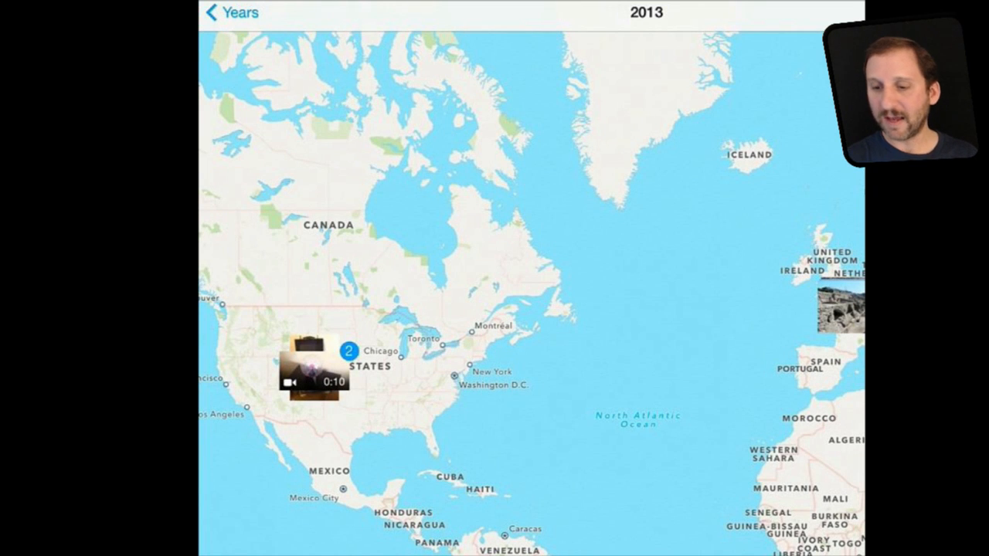
pyautogui.click(237, 14)
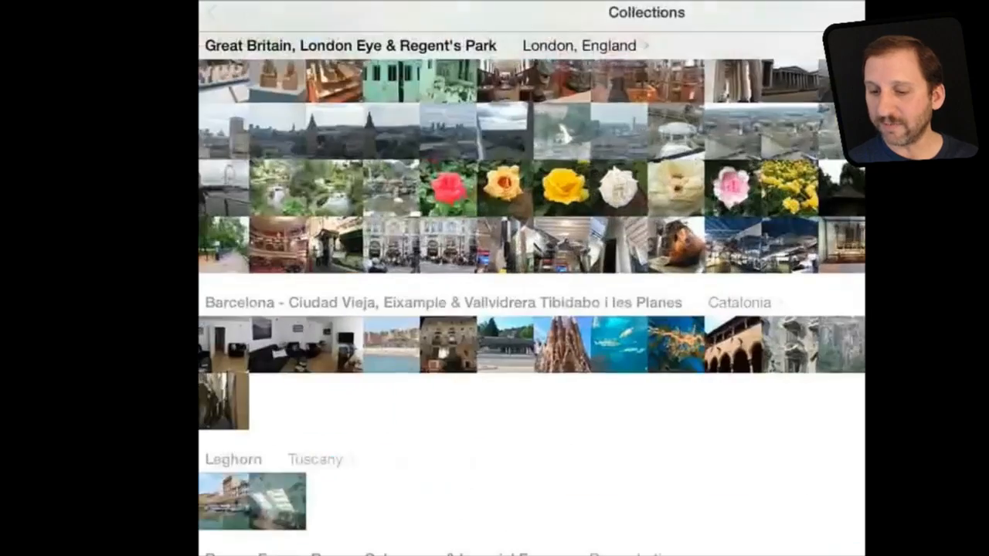
# Scroll up in Collections and step into the 3-photo Camden Market group from the Great Britain moment.
pyautogui.scroll(3)
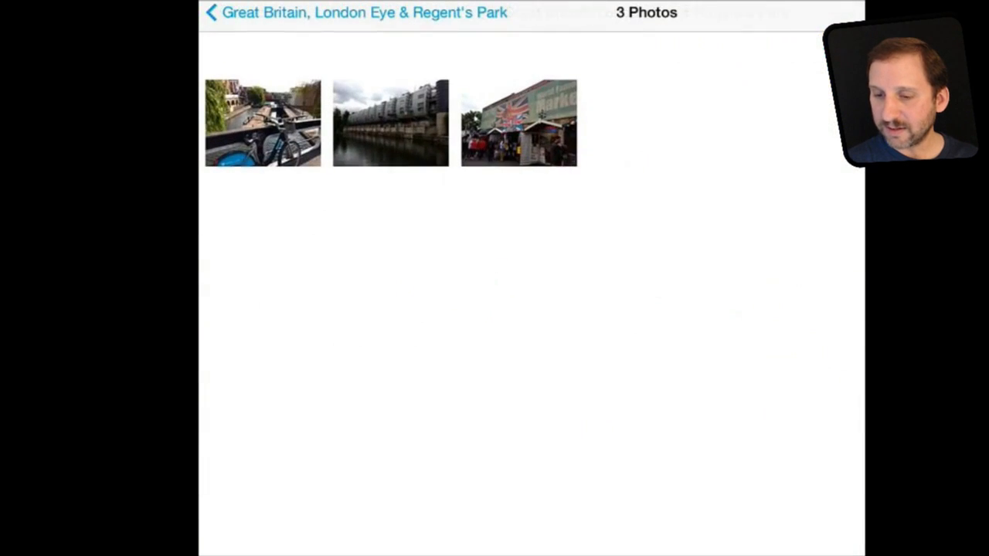
pyautogui.click(208, 16)
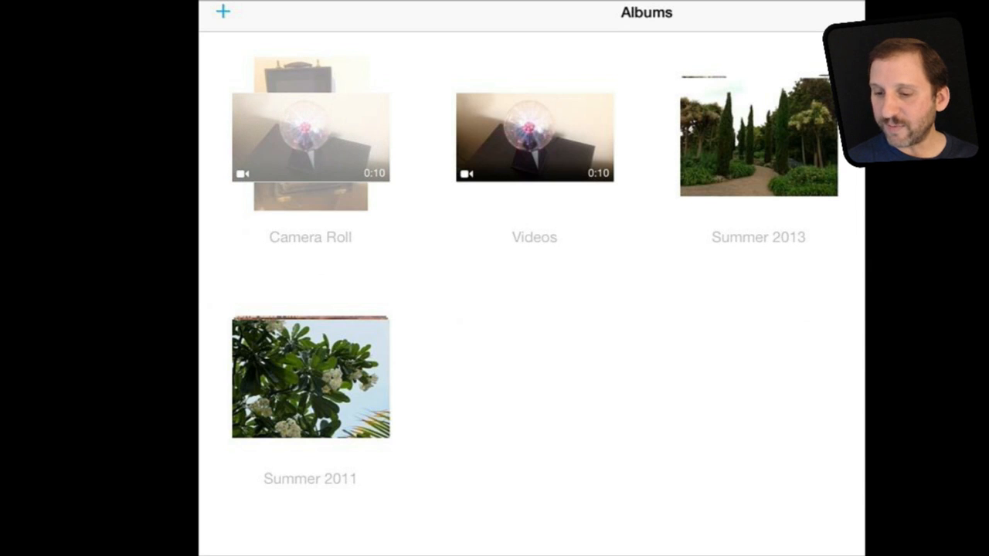
# Start a New Album with +, cancel it unsaved, and switch back to the Years overview.
pyautogui.click(222, 13)
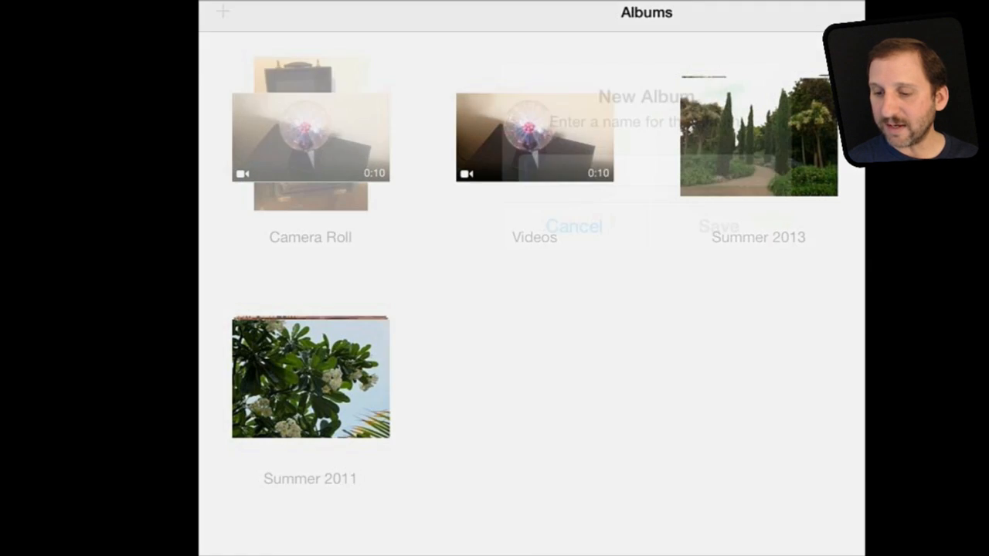
pyautogui.click(574, 225)
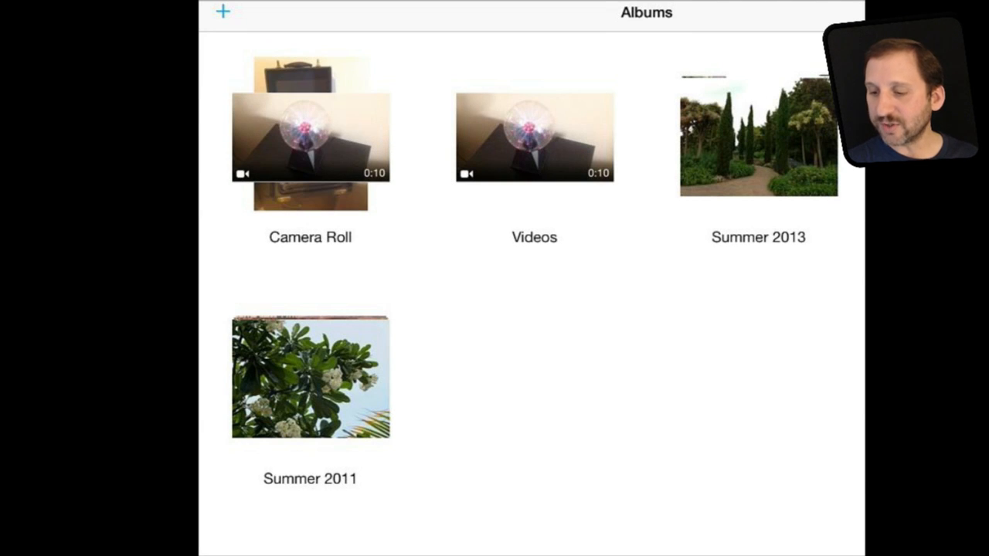
pyautogui.click(761, 136)
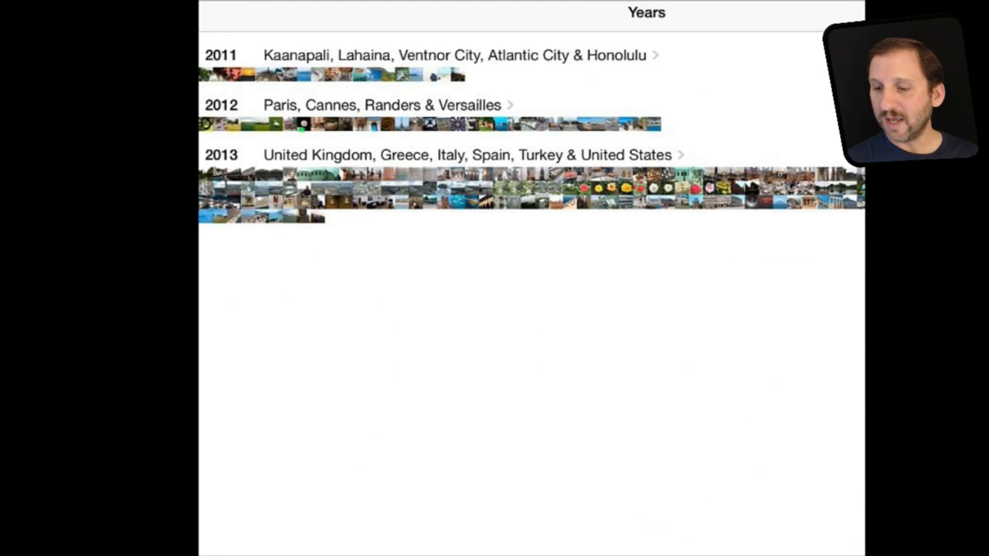
# Enter Collections from the Years view, showing Paris & Versailles, Fort Royal and Great Britain.
pyautogui.click(380, 105)
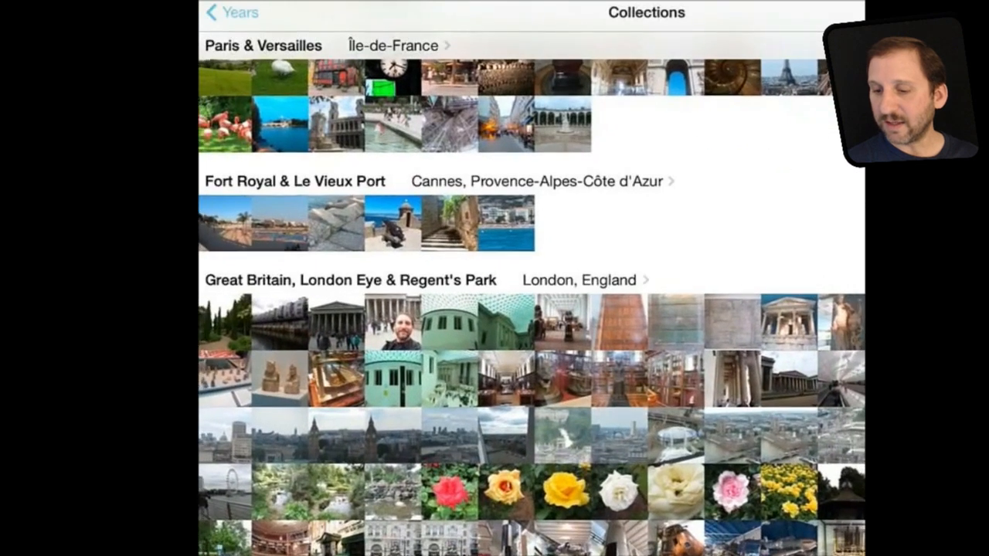
pyautogui.click(261, 43)
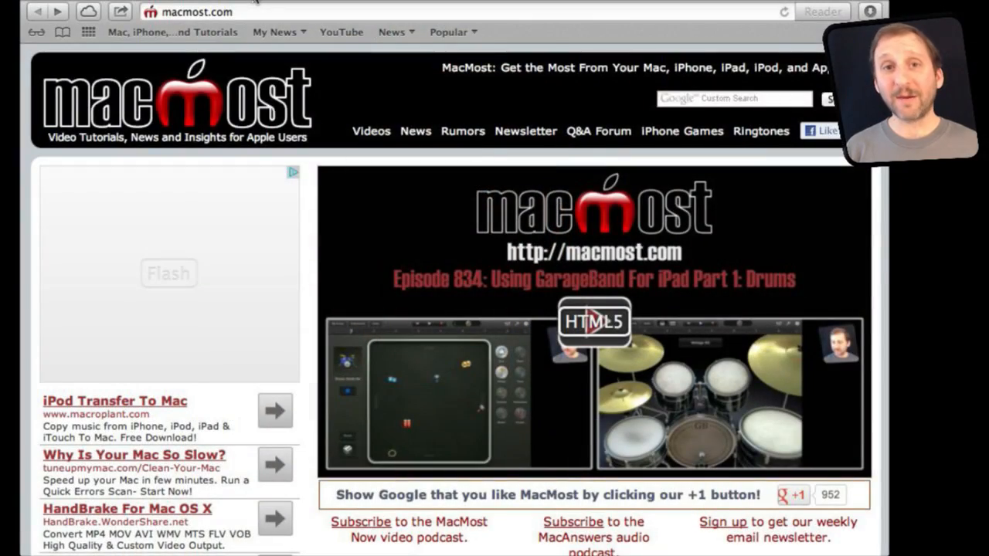
pyautogui.moveTo(427, 317)
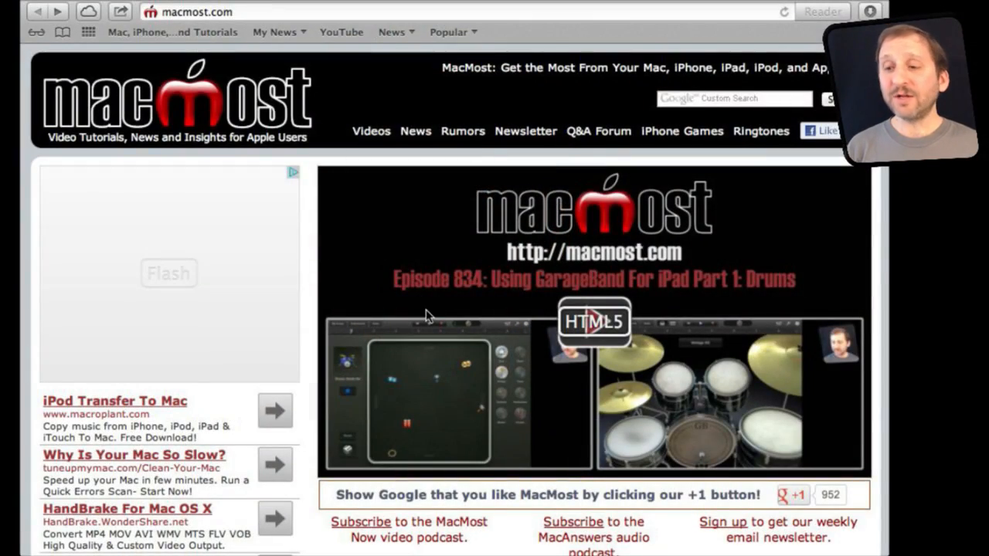